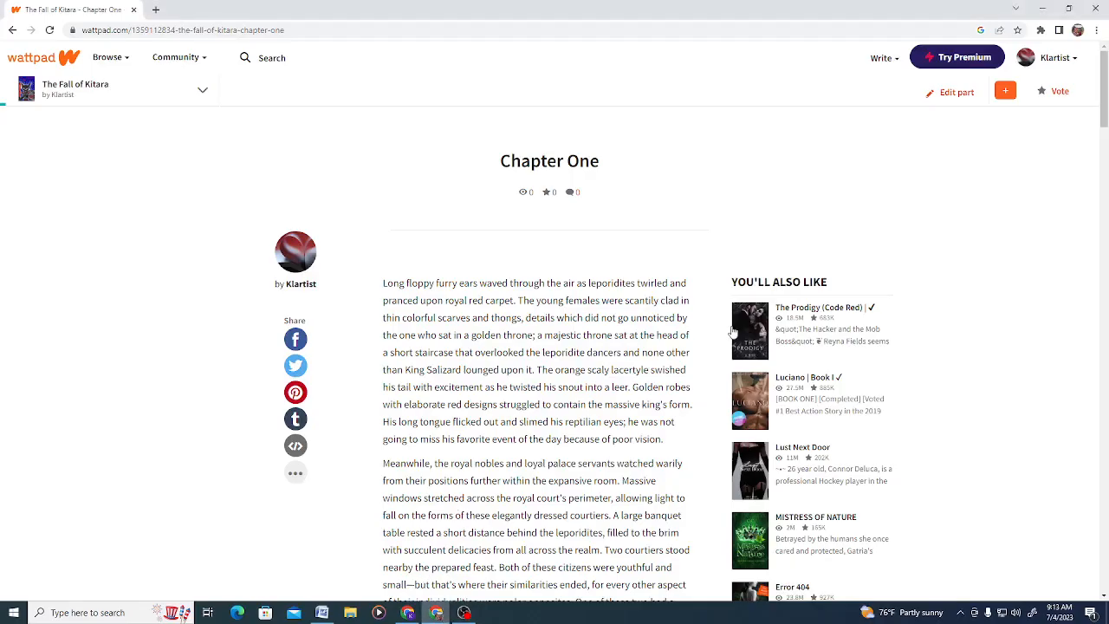
Step: Scroll the Books page to The Fall of Kitara and open its Amazon FREE PREVIEW link
{"action": "scroll", "scroll_direction": "down", "scroll_amount": 3}
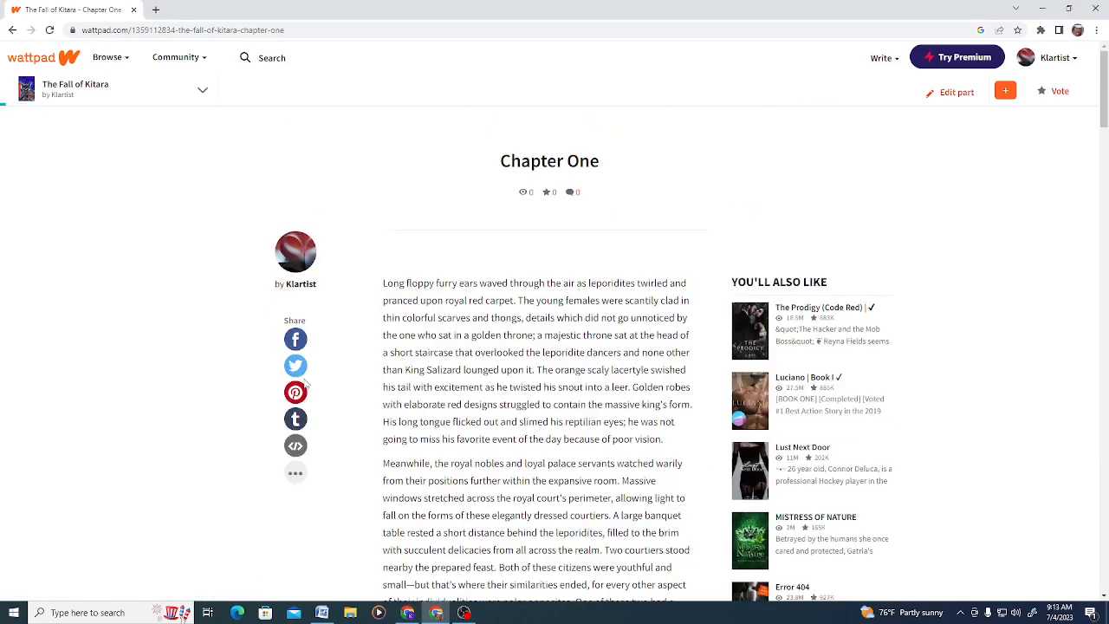
{"action": "mouse_move", "coordinate": [465, 174]}
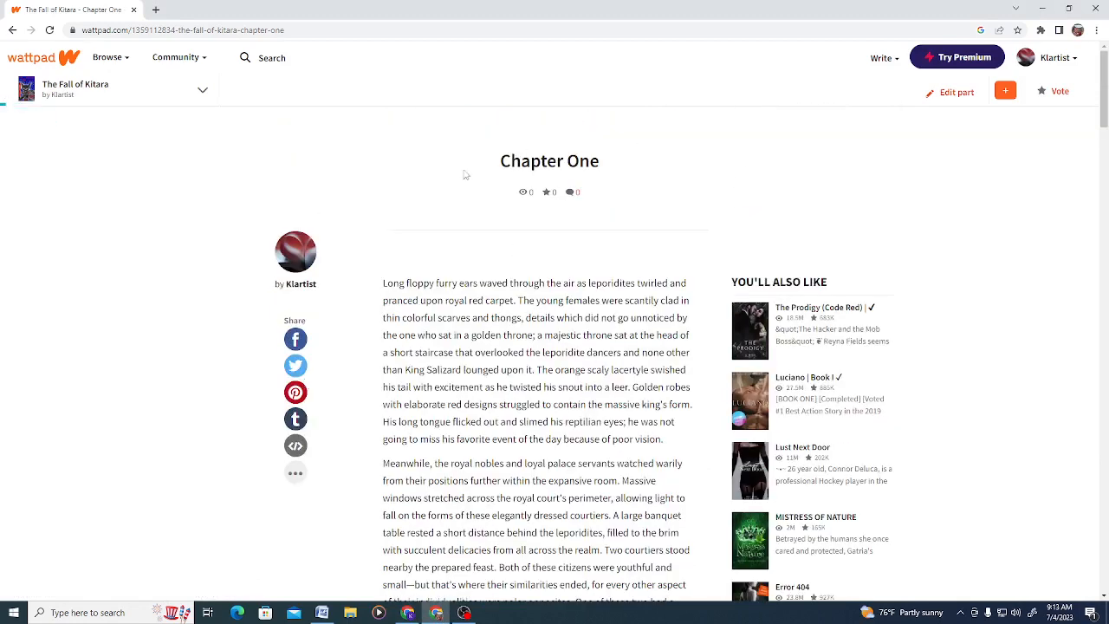
{"action": "mouse_move", "coordinate": [271, 255]}
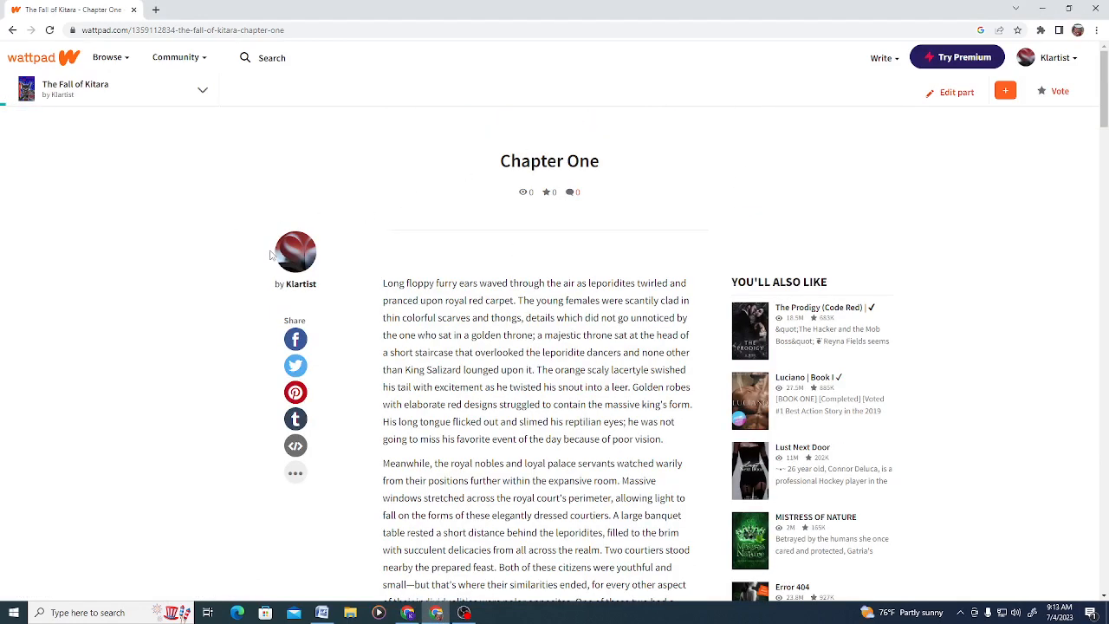
{"action": "mouse_move", "coordinate": [142, 366]}
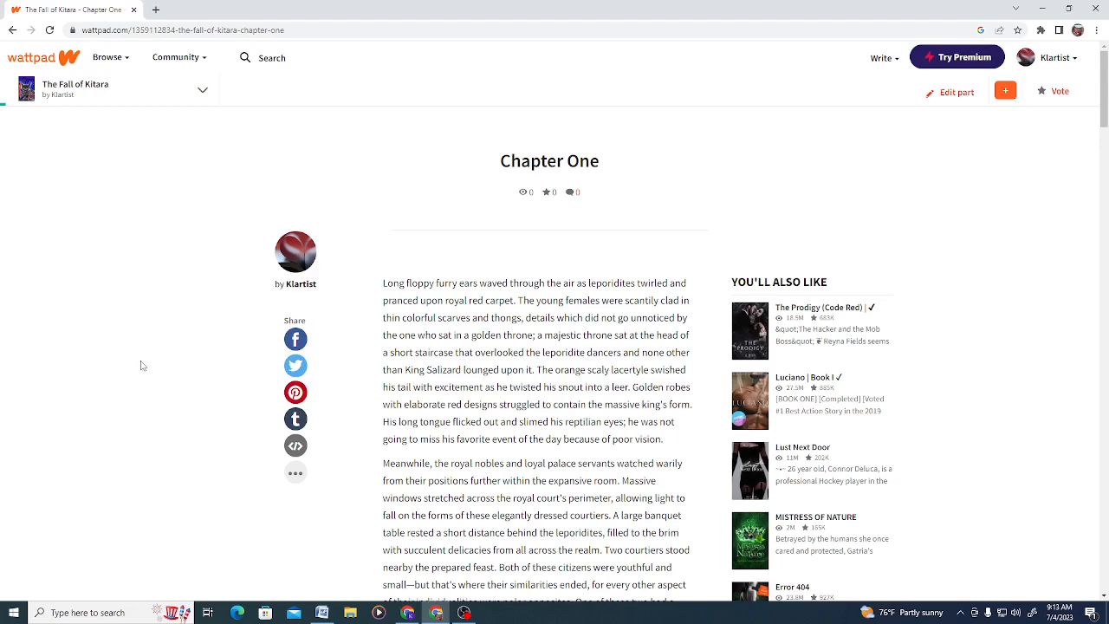
{"action": "mouse_move", "coordinate": [180, 168]}
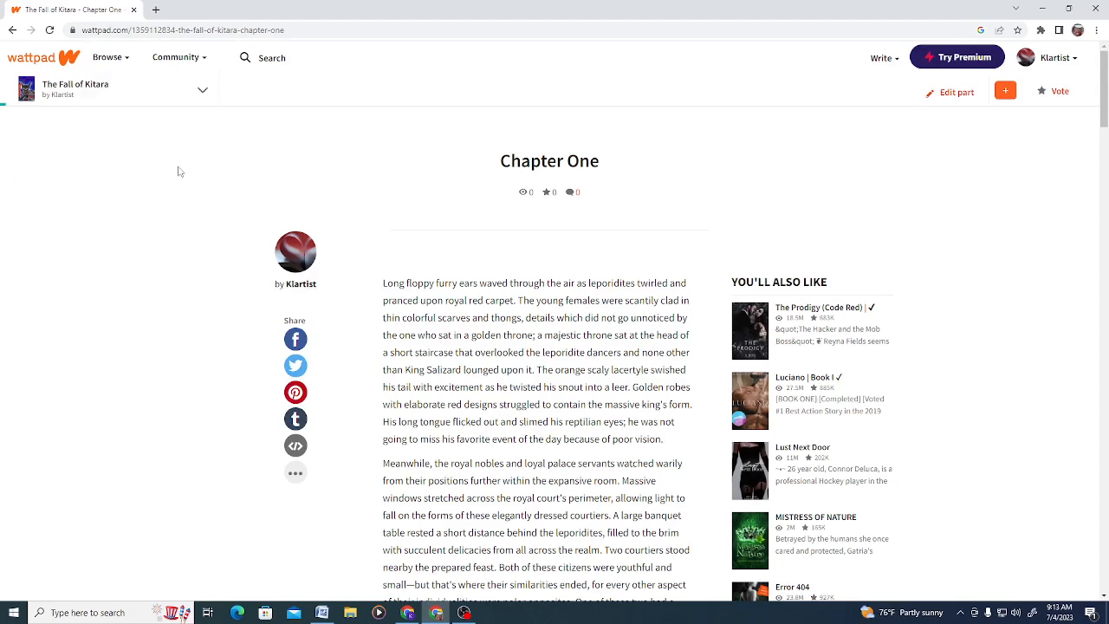
{"action": "scroll", "scroll_direction": "down", "scroll_amount": 3}
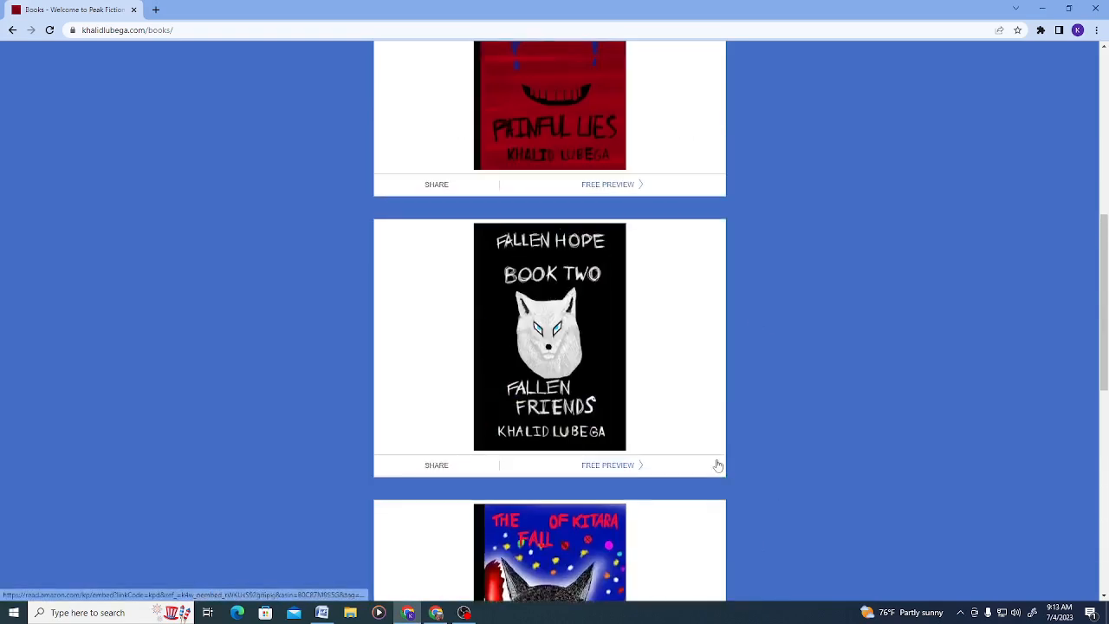
{"action": "scroll", "scroll_direction": "down", "scroll_amount": 3}
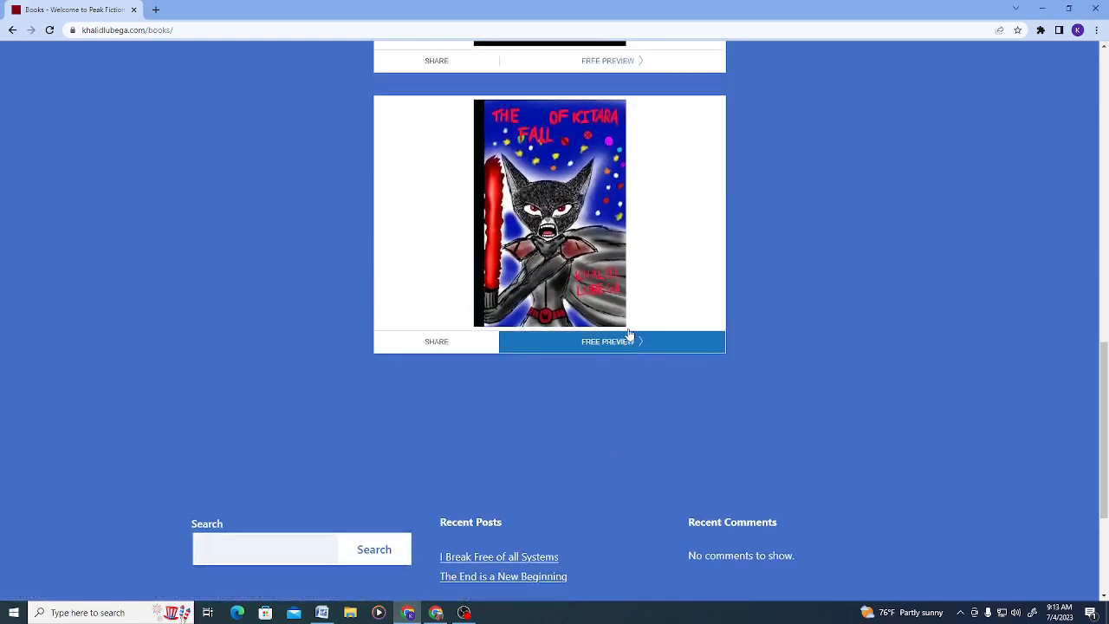
{"action": "left_click", "coordinate": [609, 341]}
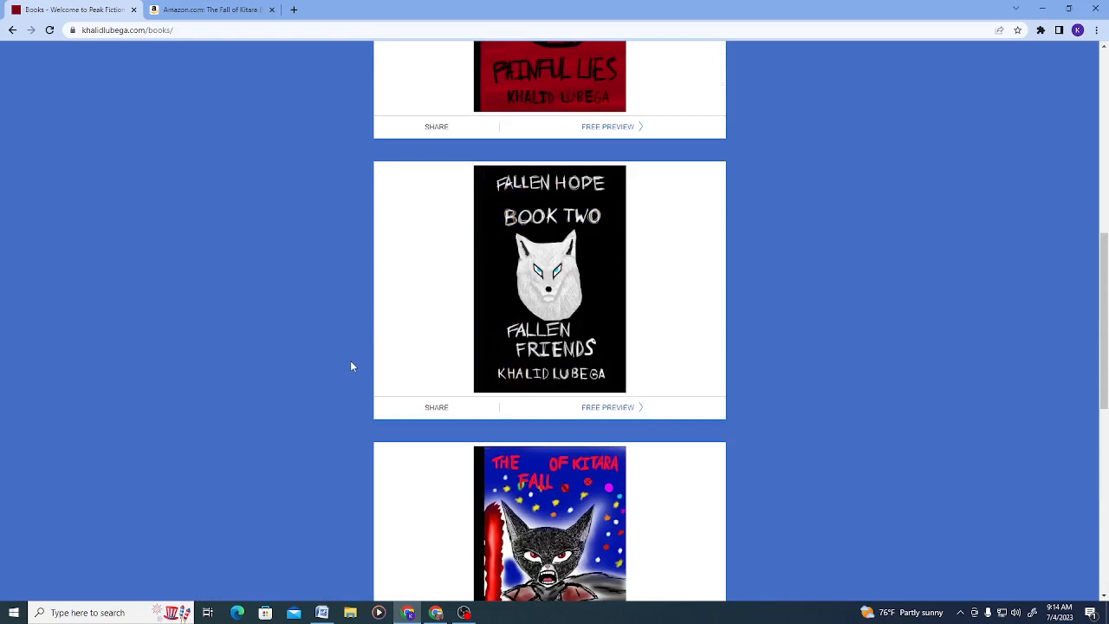
{"action": "scroll", "scroll_direction": "up", "scroll_amount": 3}
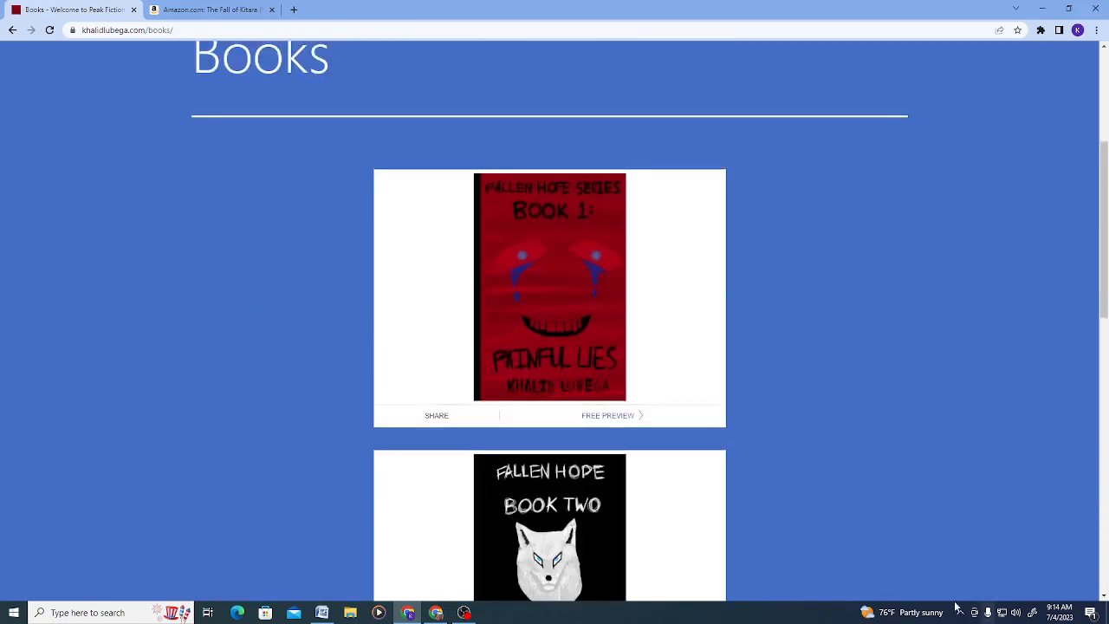
Step: Switch to the Amazon tab showing The Fall of Kitara's $19.00 hardcover listing
{"action": "left_click", "coordinate": [212, 9]}
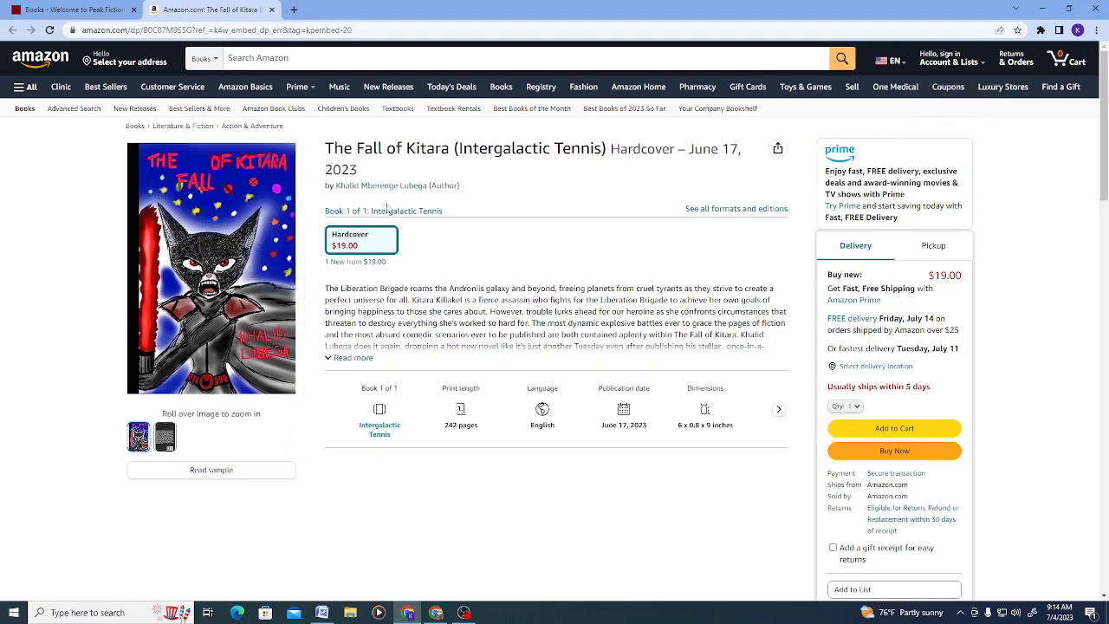
{"action": "mouse_move", "coordinate": [961, 273]}
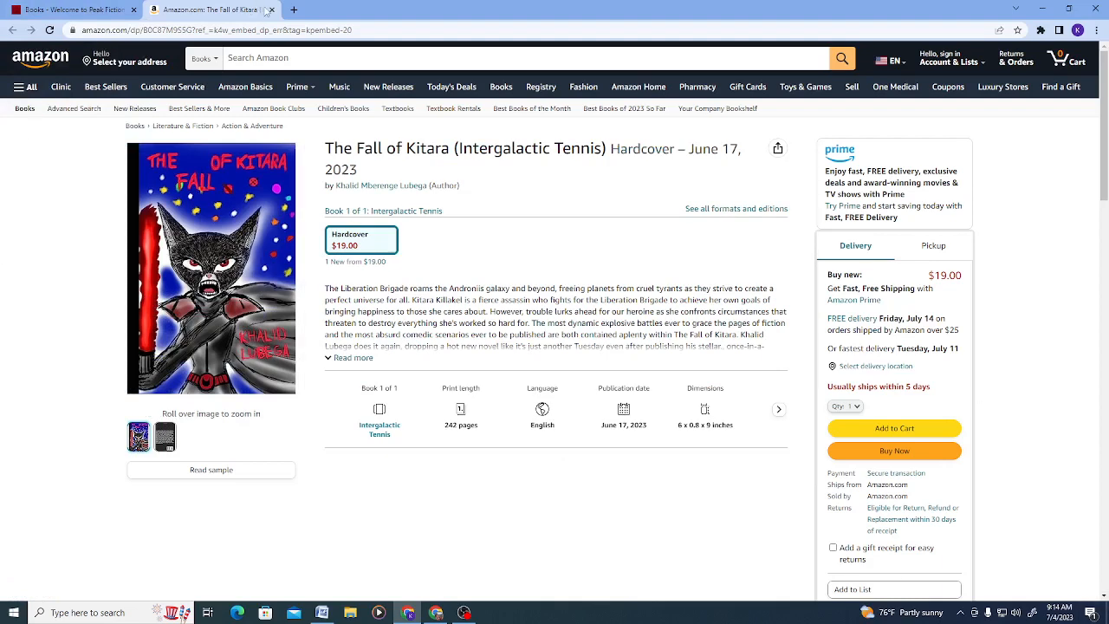
{"action": "mouse_move", "coordinate": [214, 10]}
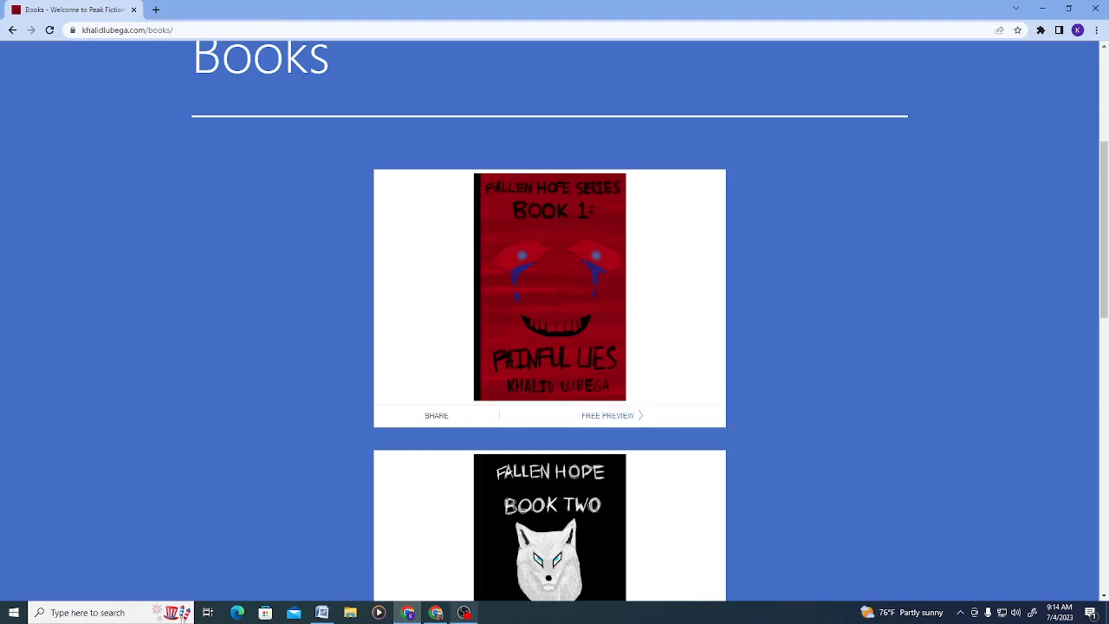
{"action": "mouse_move", "coordinate": [447, 613]}
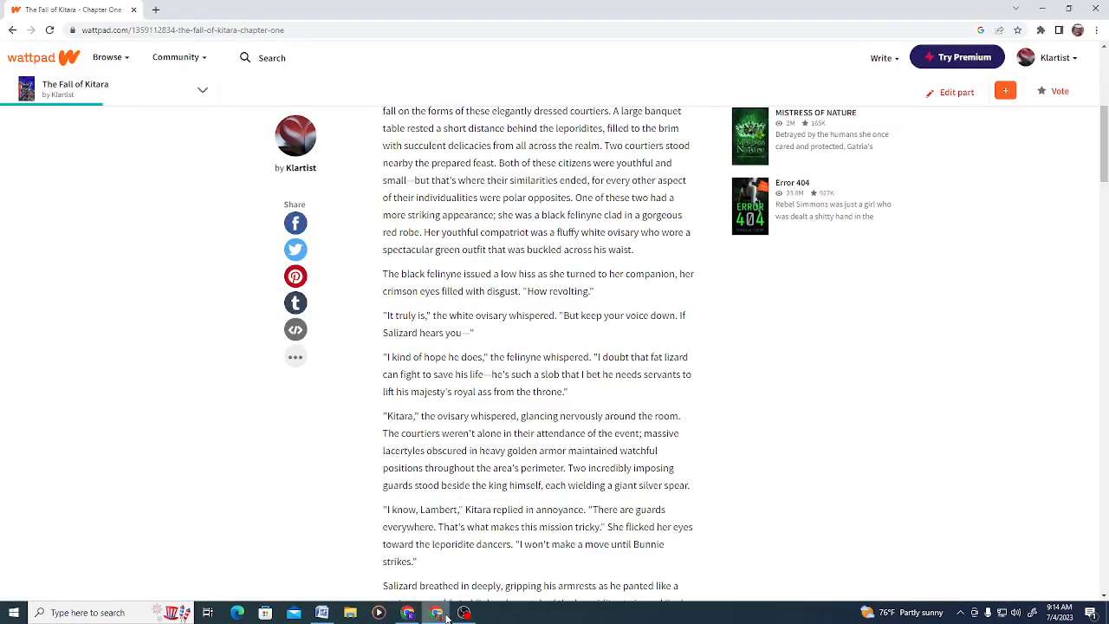
{"action": "scroll", "scroll_direction": "up", "scroll_amount": 3}
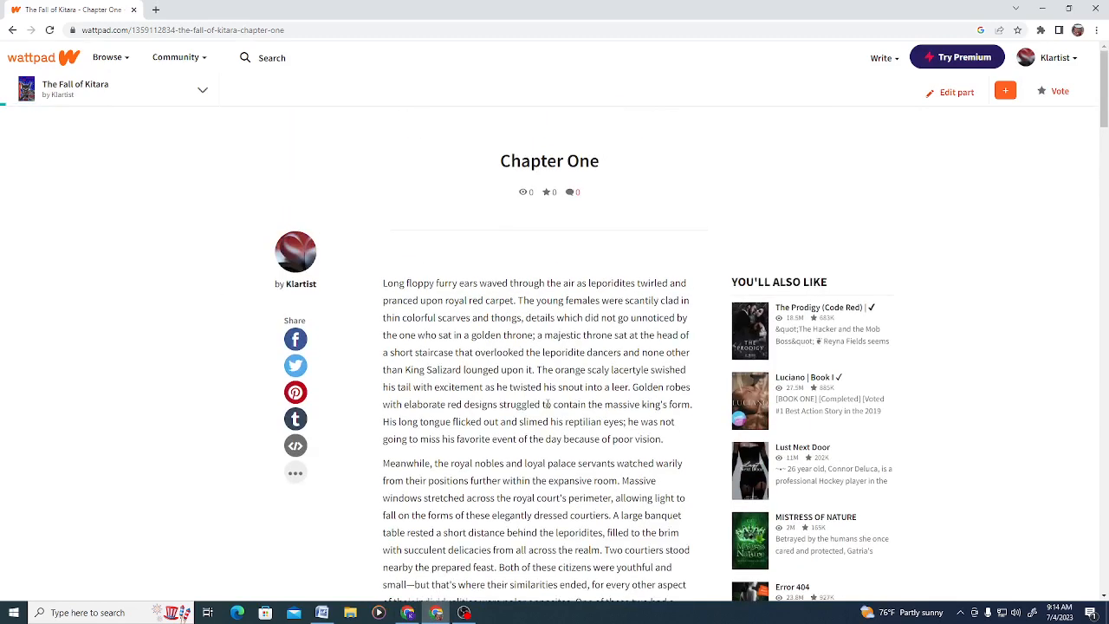
{"action": "mouse_move", "coordinate": [724, 165]}
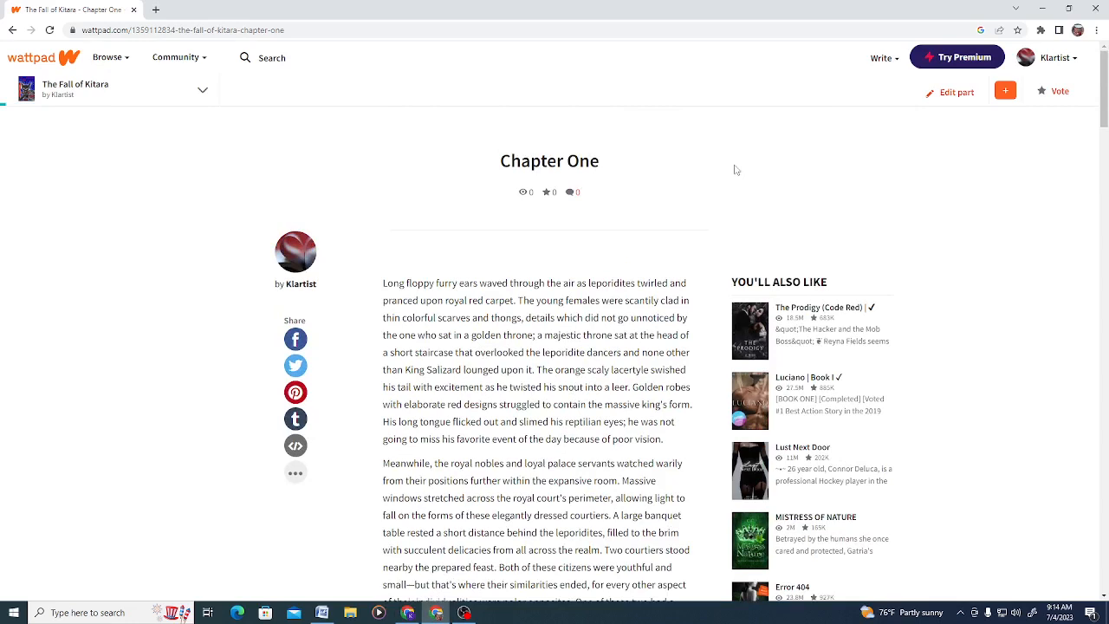
{"action": "mouse_move", "coordinate": [644, 202]}
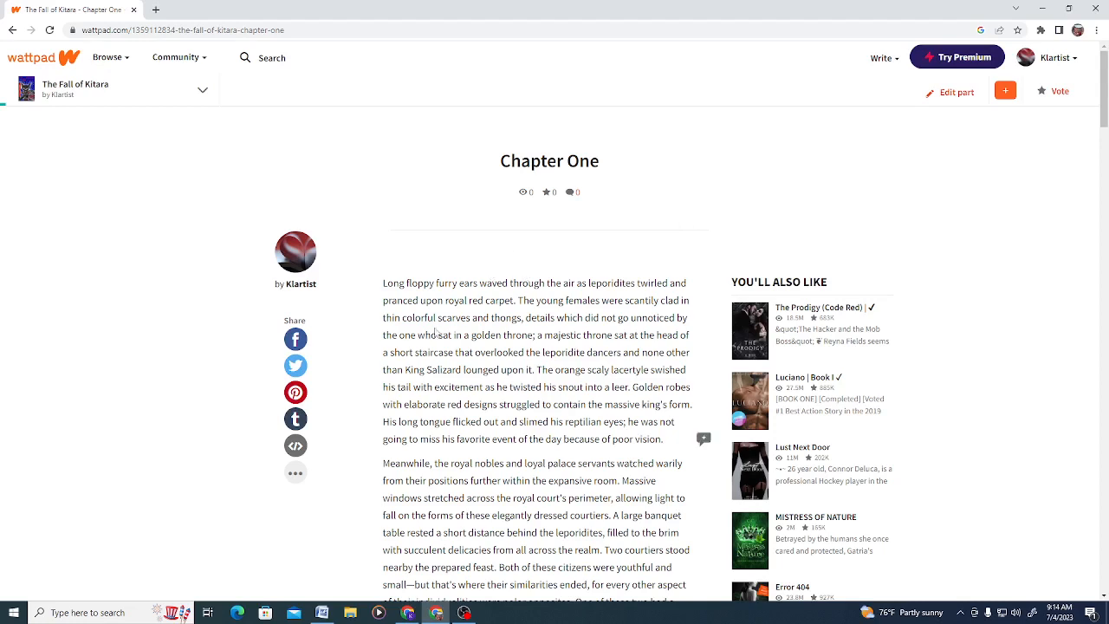
{"action": "mouse_move", "coordinate": [458, 253]}
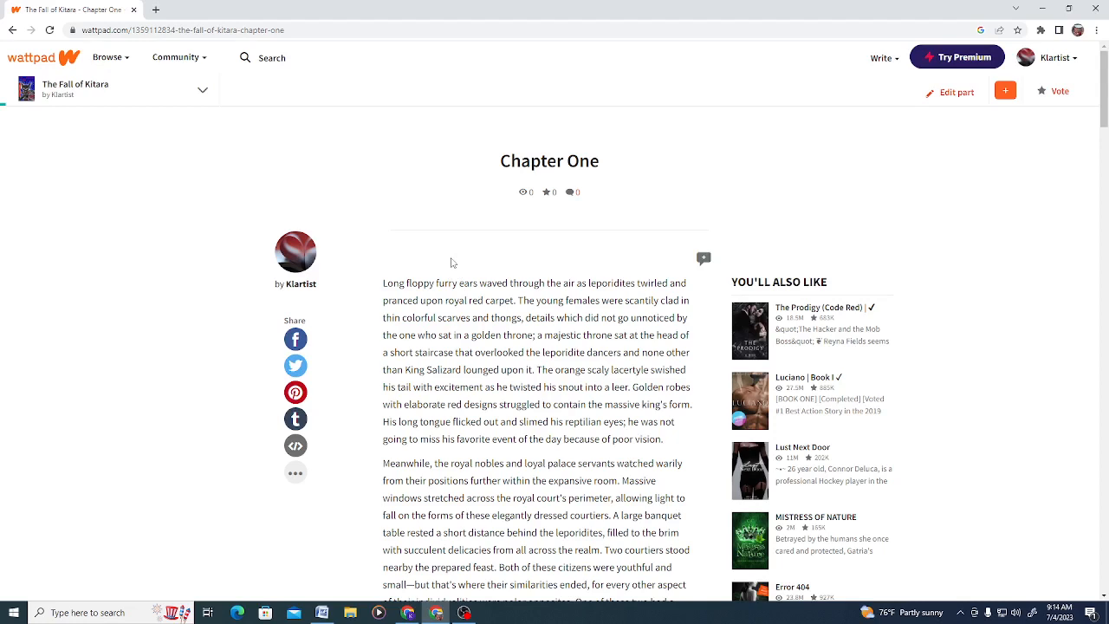
{"action": "mouse_move", "coordinate": [80, 95]}
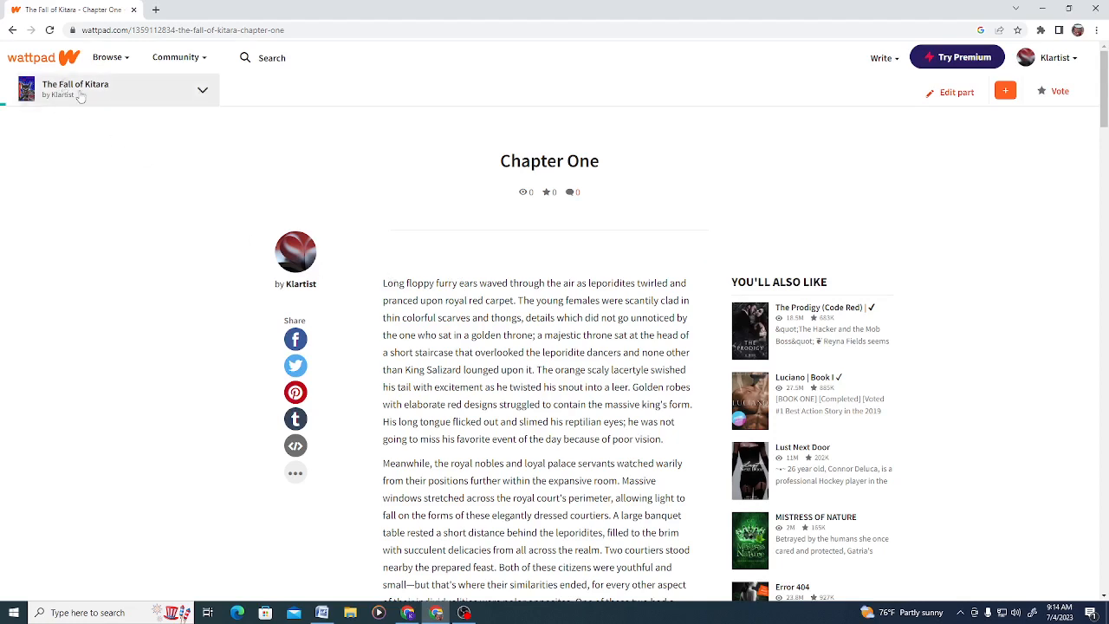